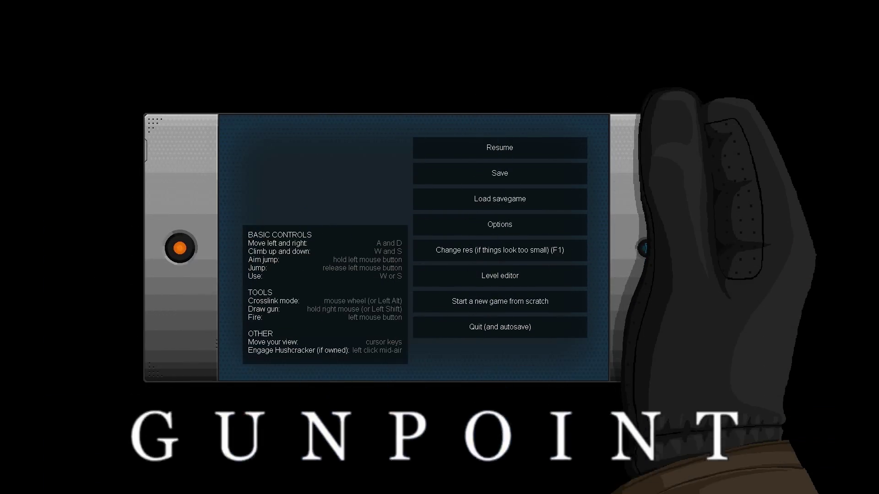
Resume from the pause menu and launch the Rooke: Three for All mission
click(499, 147)
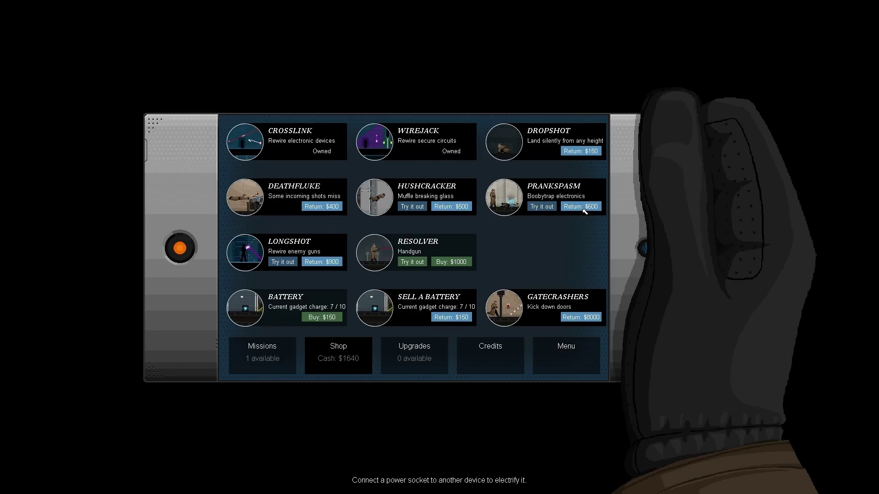
click(262, 350)
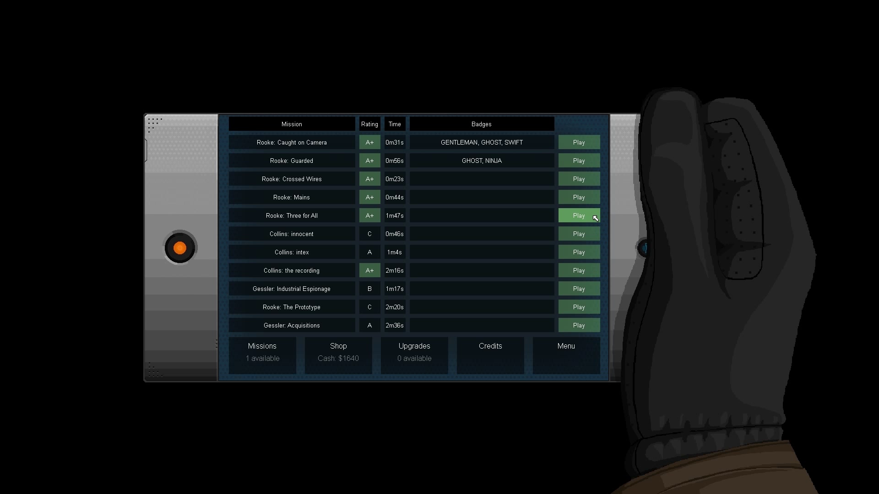
click(579, 216)
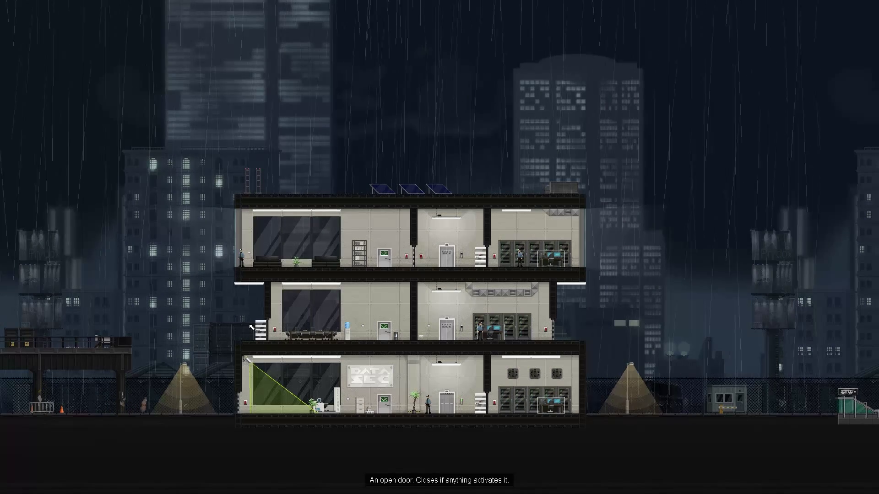
mouse_move(359, 335)
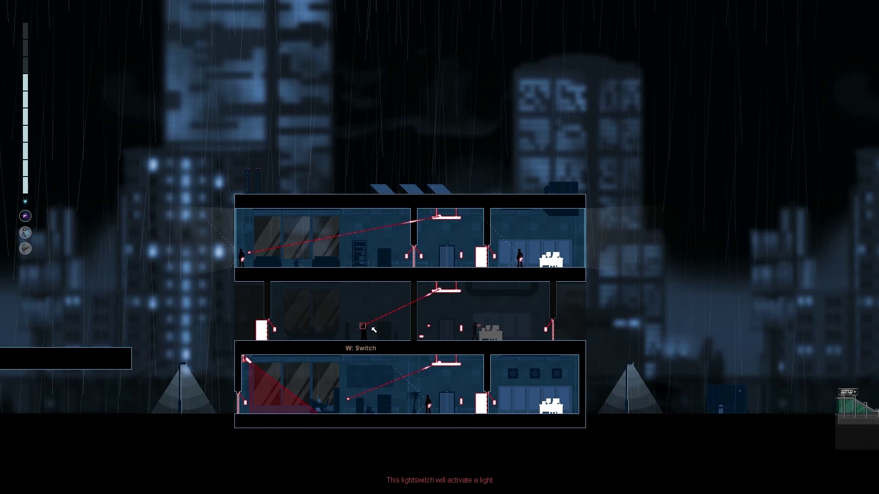
mouse_move(420, 340)
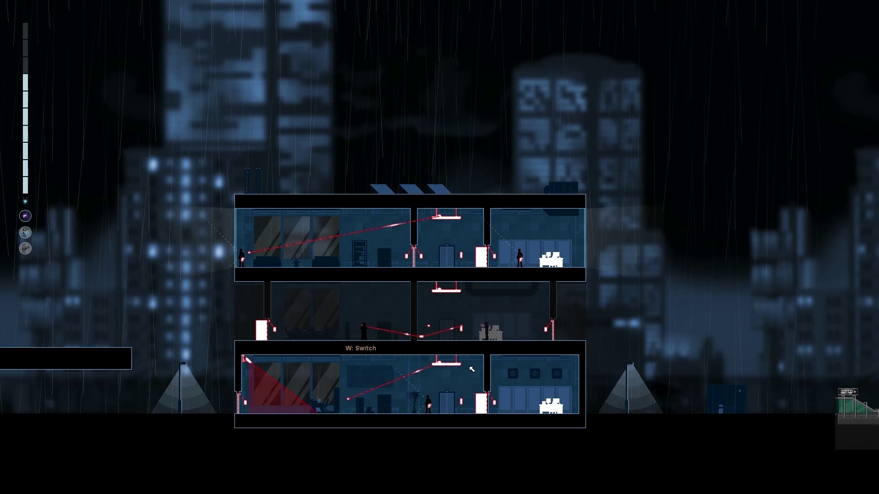
Flip the rewired light switch to spring the lift trap on the guard
key(w)
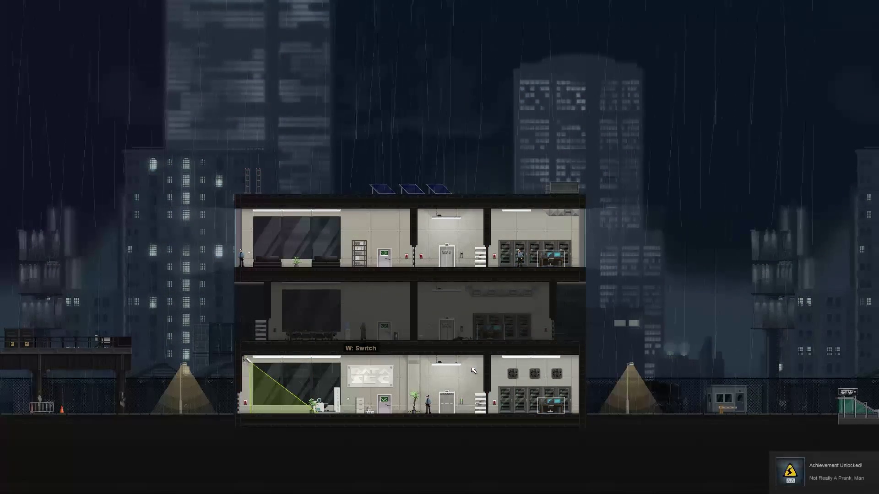